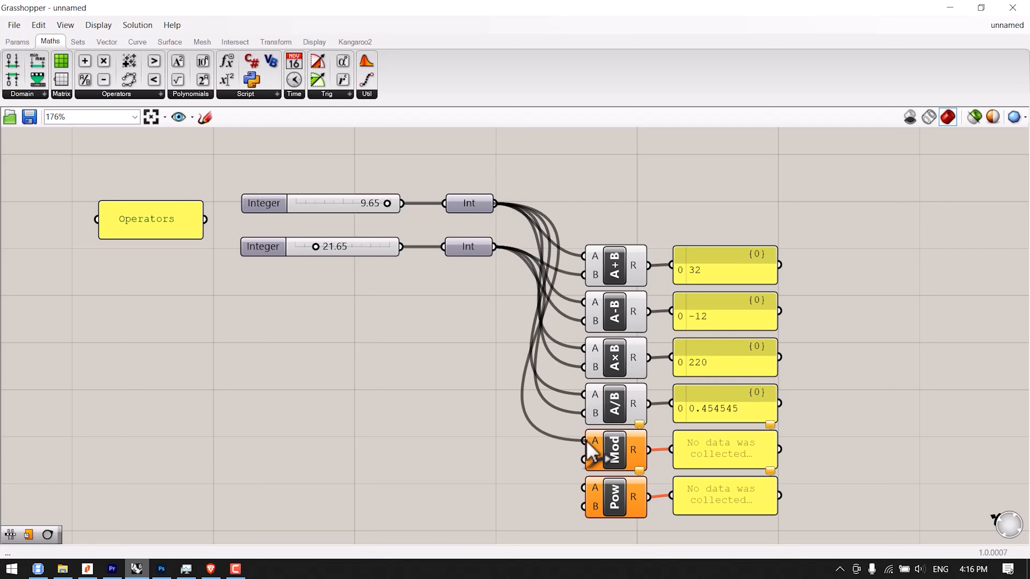
mouse_move(541, 335)
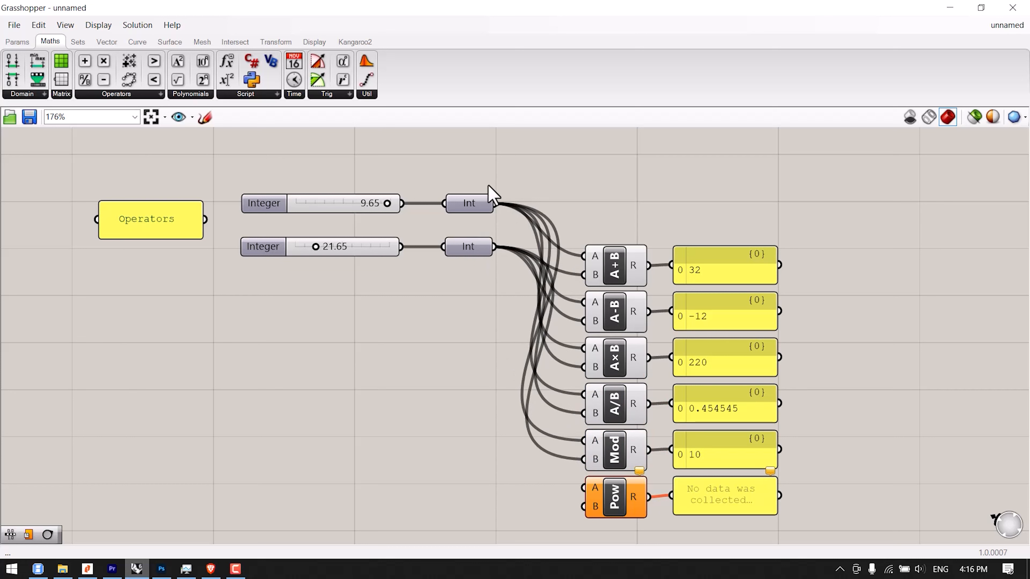
mouse_move(591, 490)
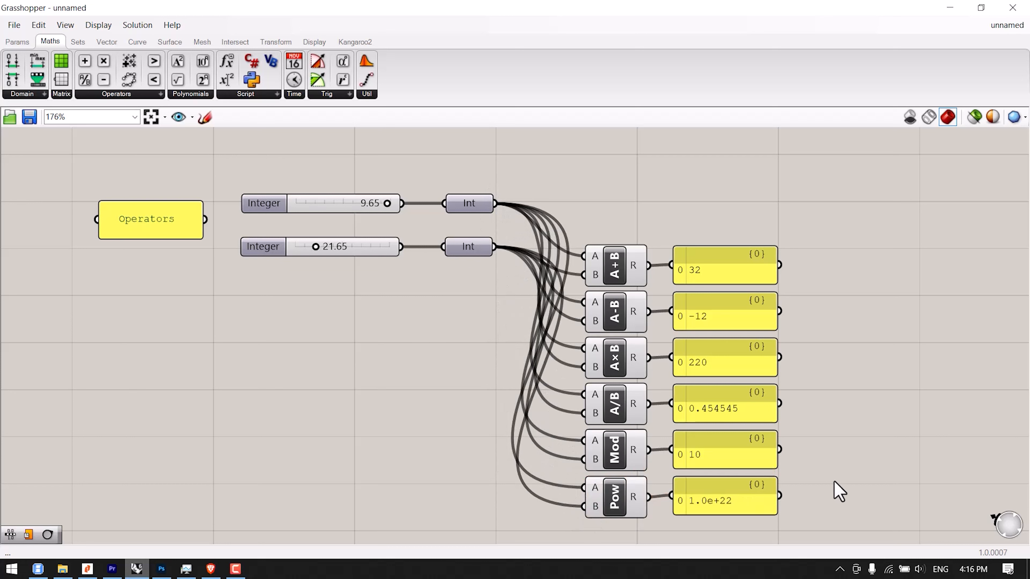
mouse_move(867, 453)
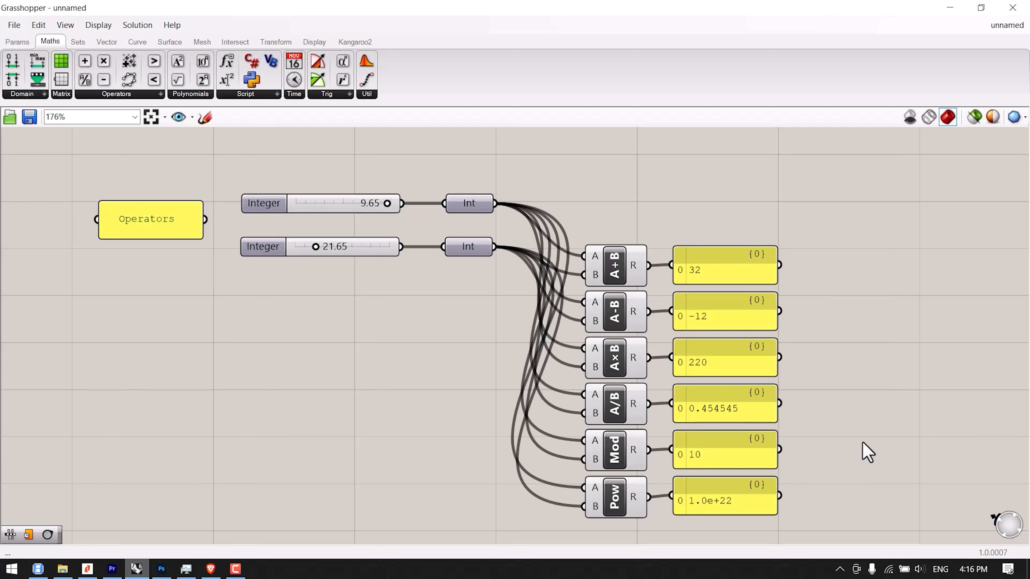
mouse_move(442, 503)
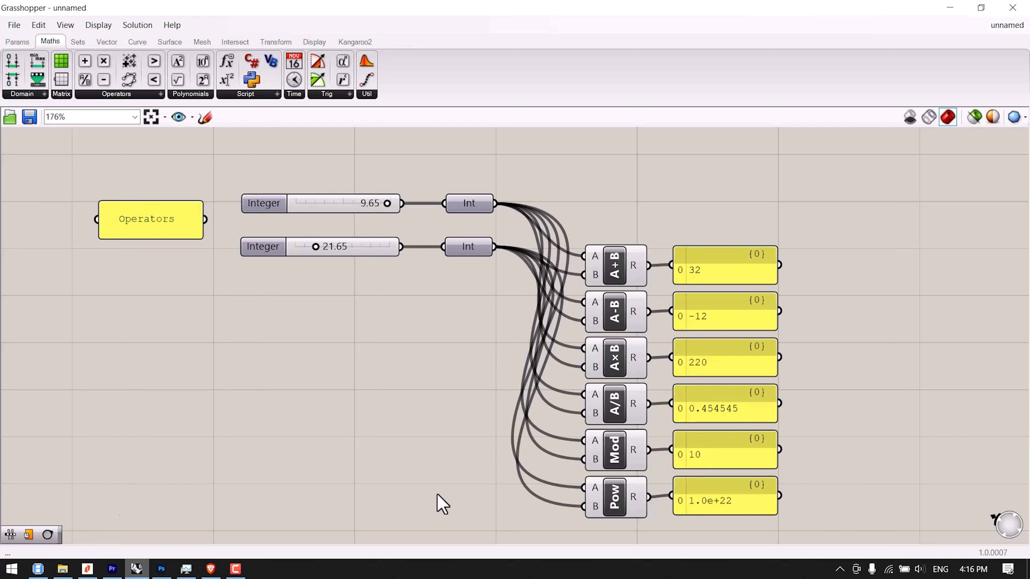
mouse_move(27, 448)
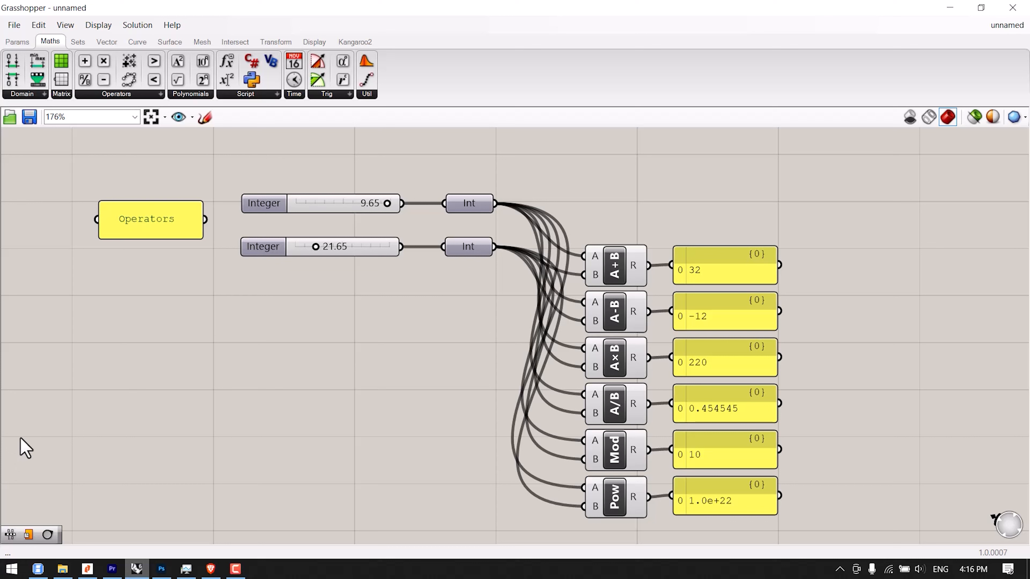
mouse_move(43, 425)
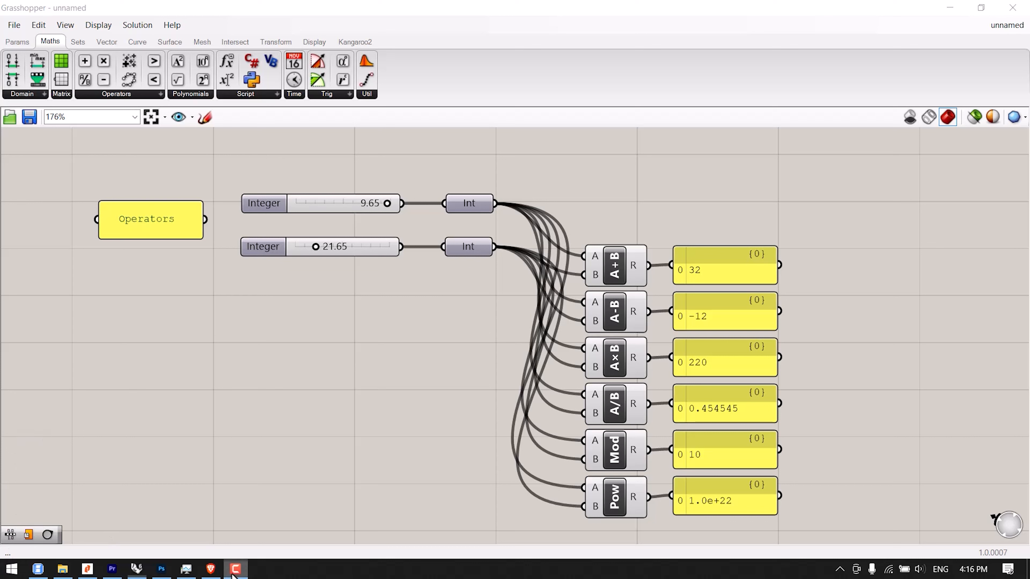
mouse_move(334, 53)
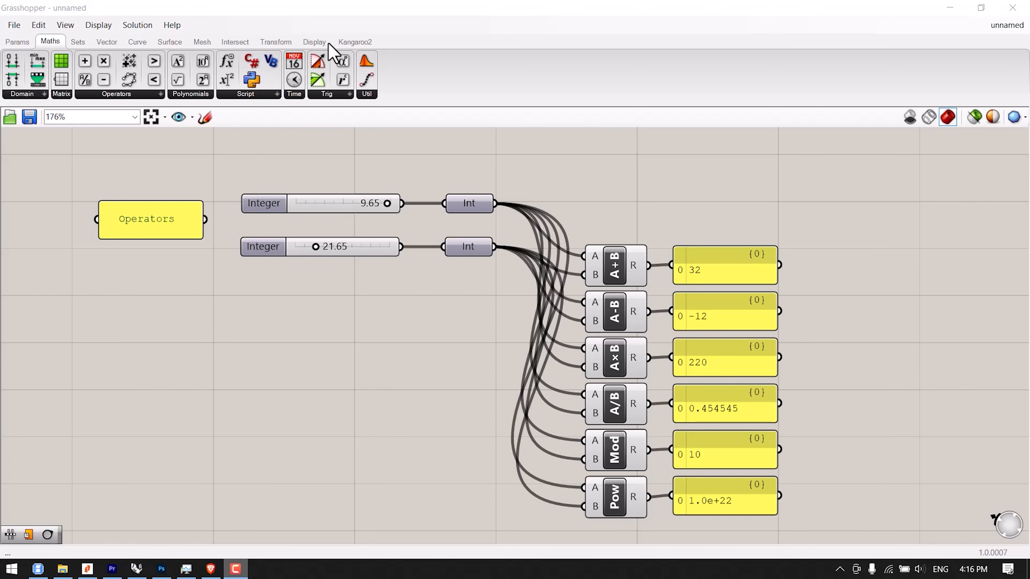